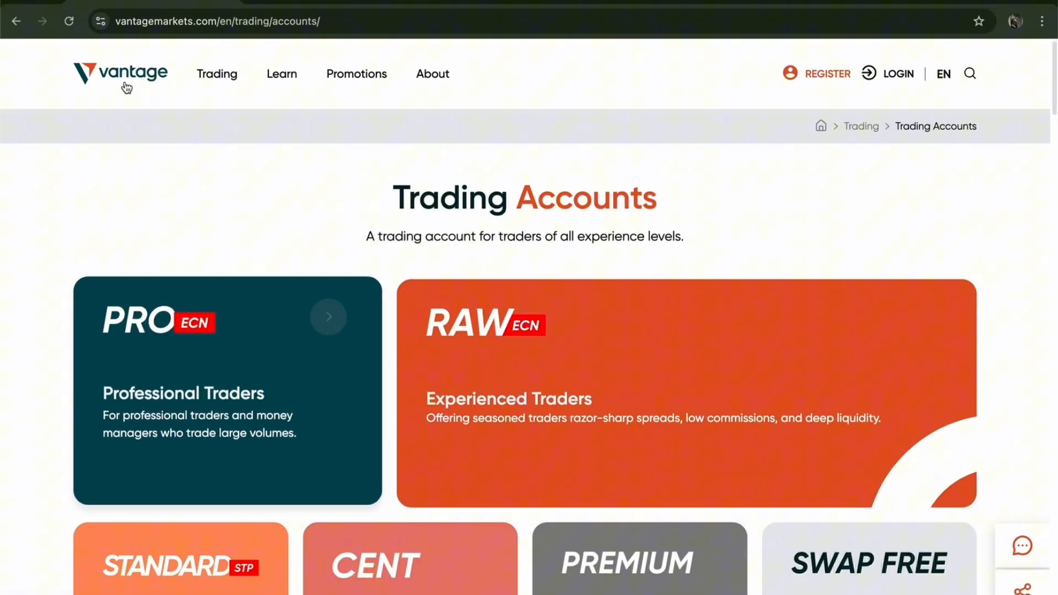
pyautogui.moveTo(237, 58)
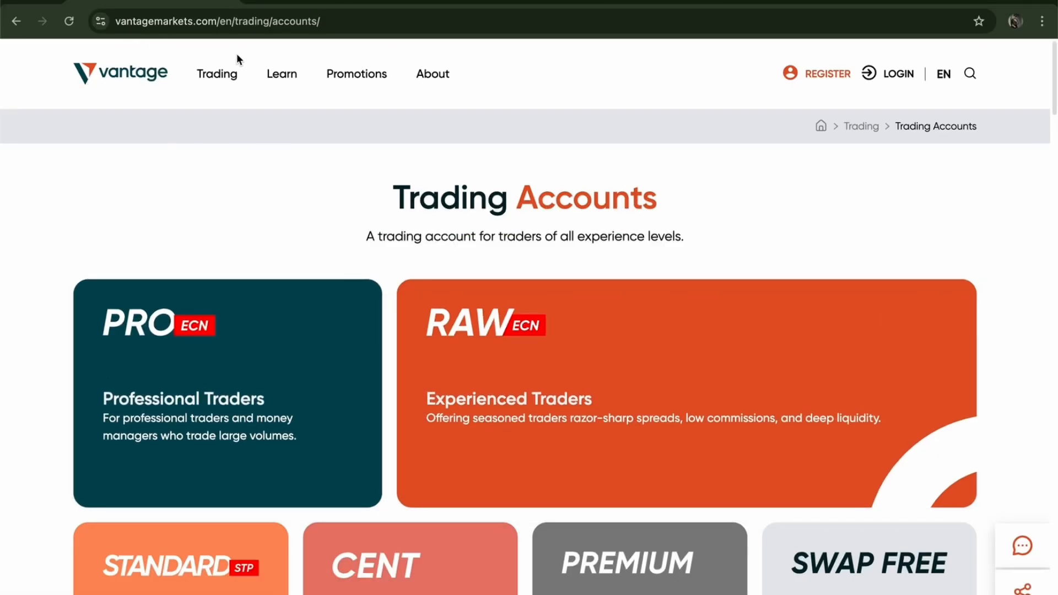
# Step: Choose Practice Trading under Register to reach the Open Demo Account sign-up page
pyautogui.scroll(-3)
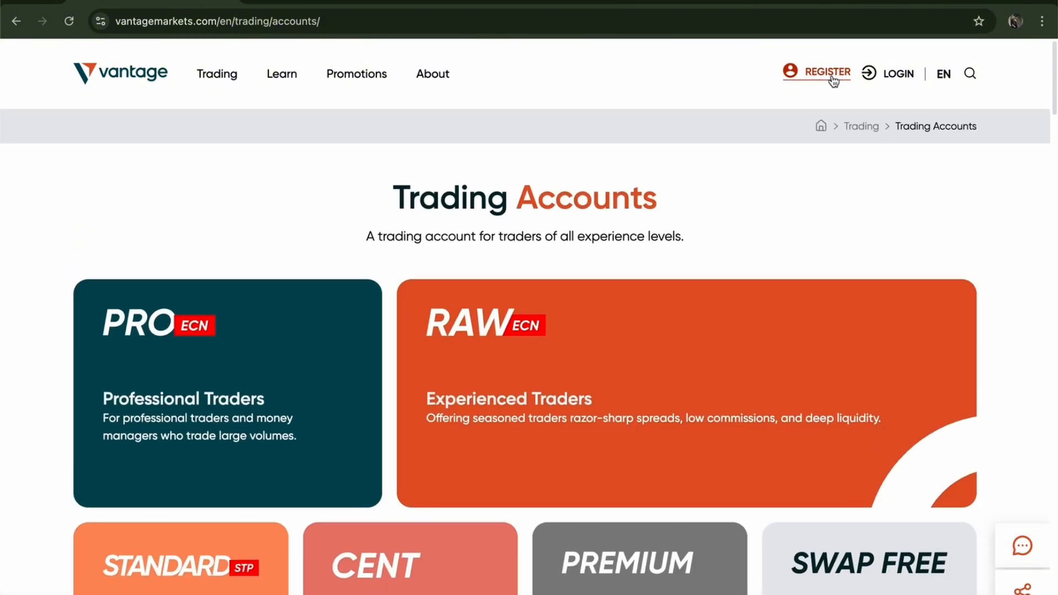
pyautogui.click(827, 73)
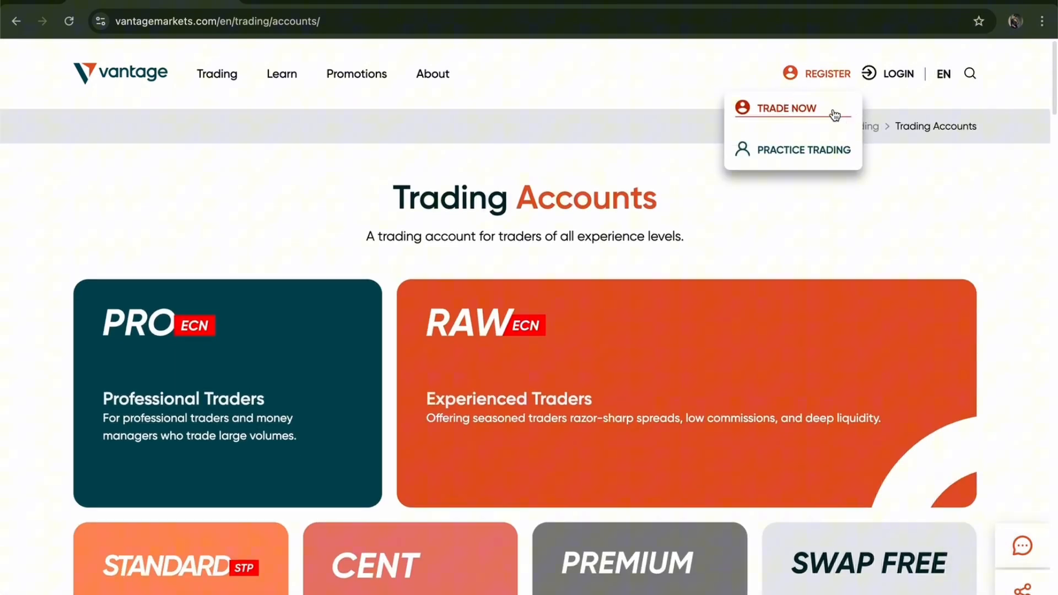
pyautogui.moveTo(785, 153)
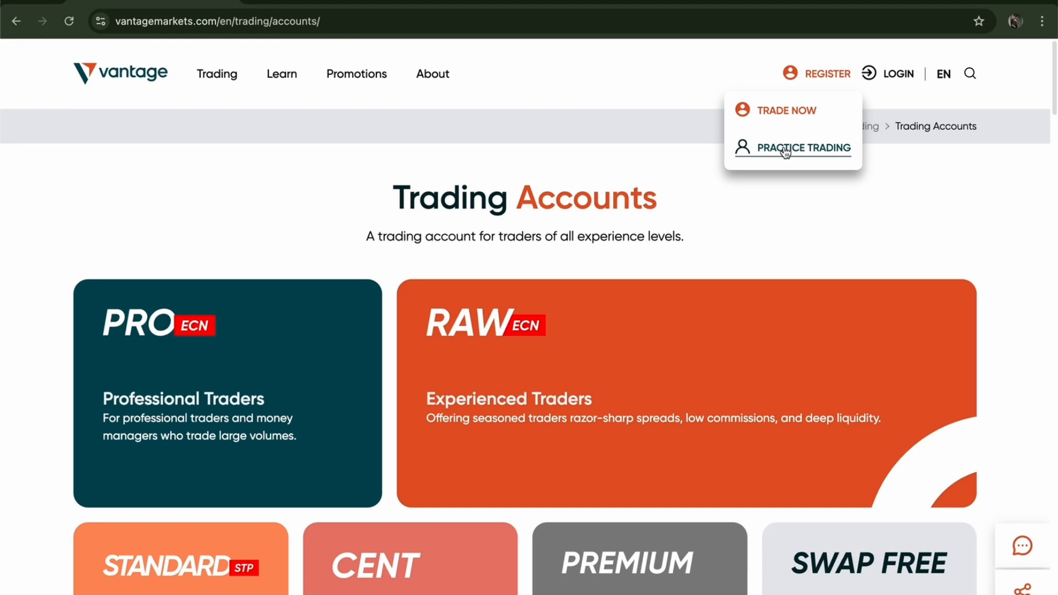
pyautogui.click(782, 148)
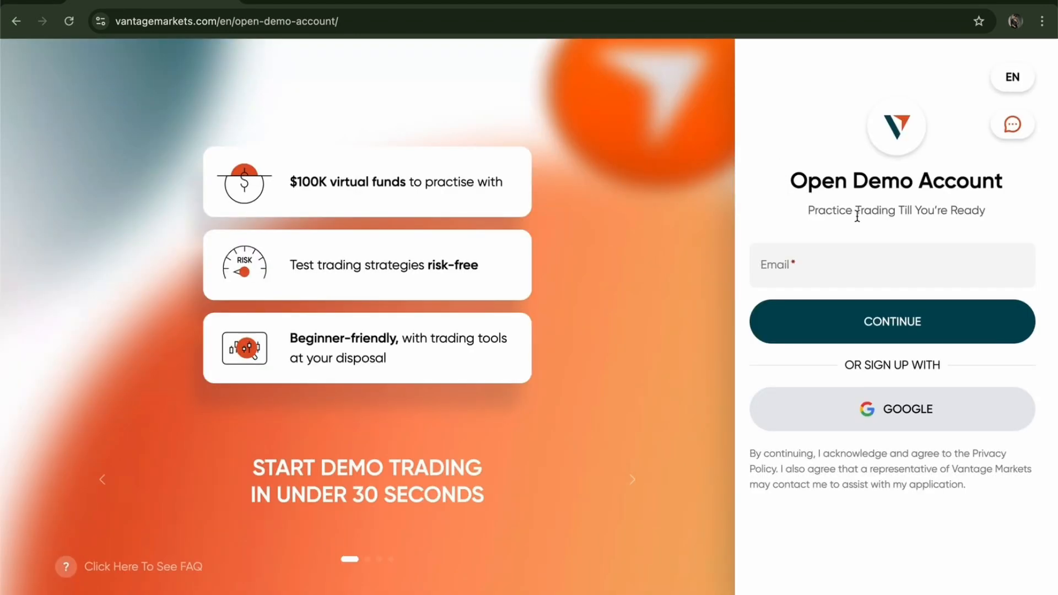
# Step: Start entering the email address 'dinororormail.' in the demo sign-up Email field
pyautogui.click(889, 277)
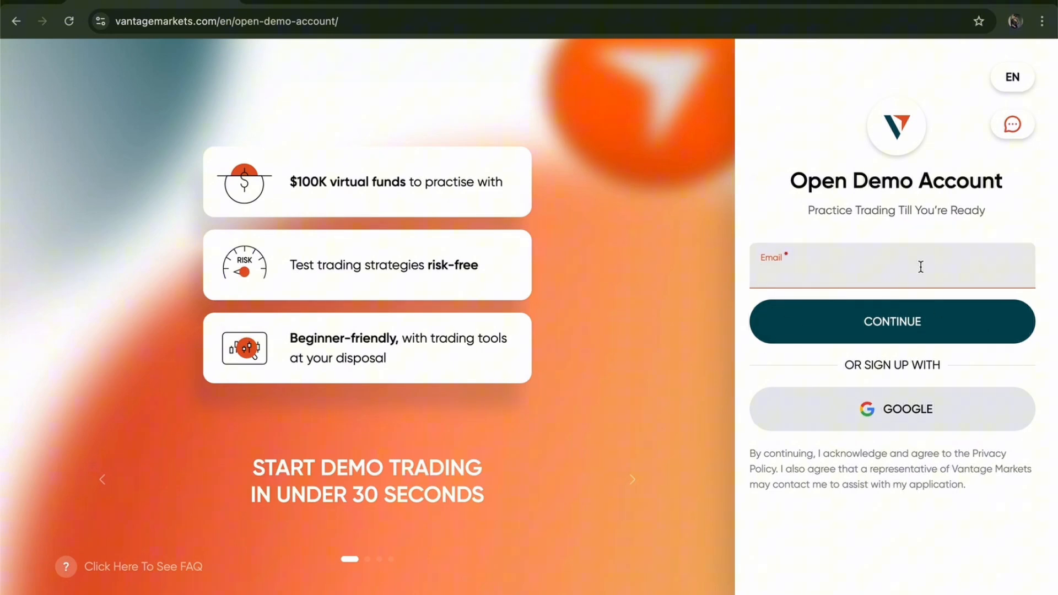
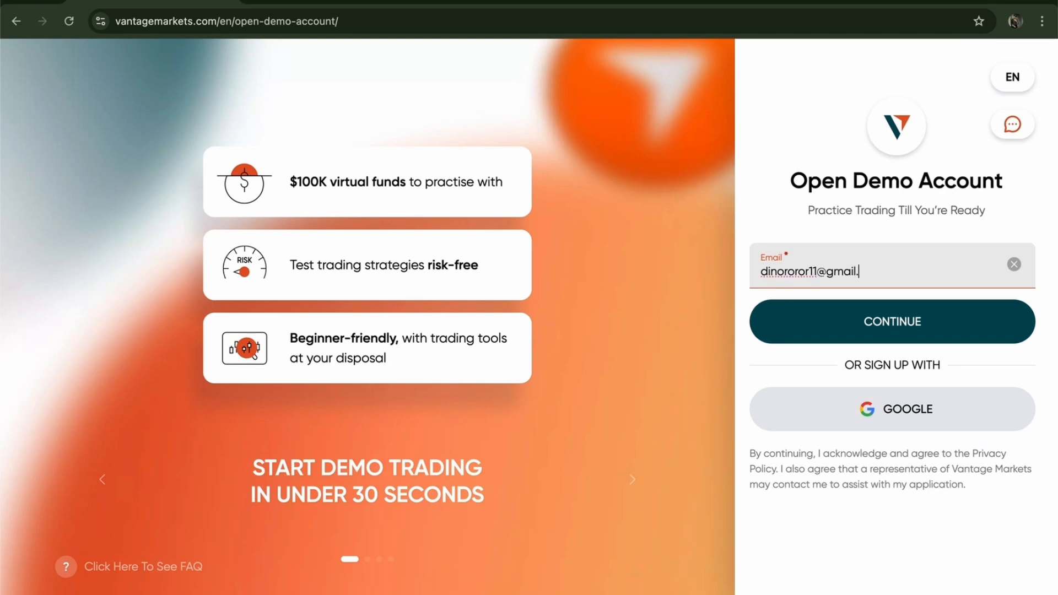
# Step: Submit the email and enter the name 'jl' on the account details form
pyautogui.click(892, 322)
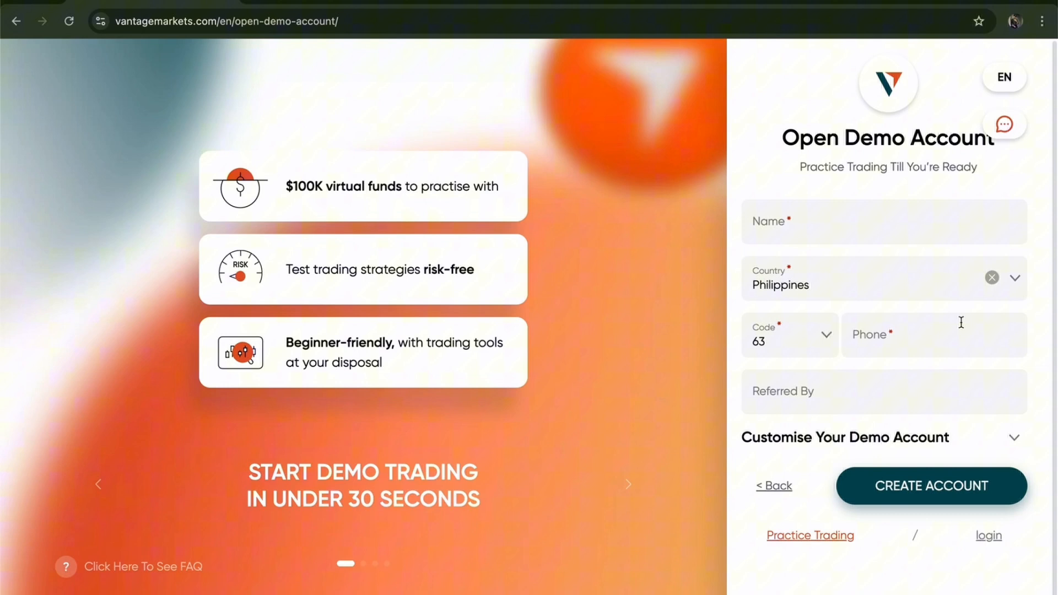
pyautogui.write('jl')
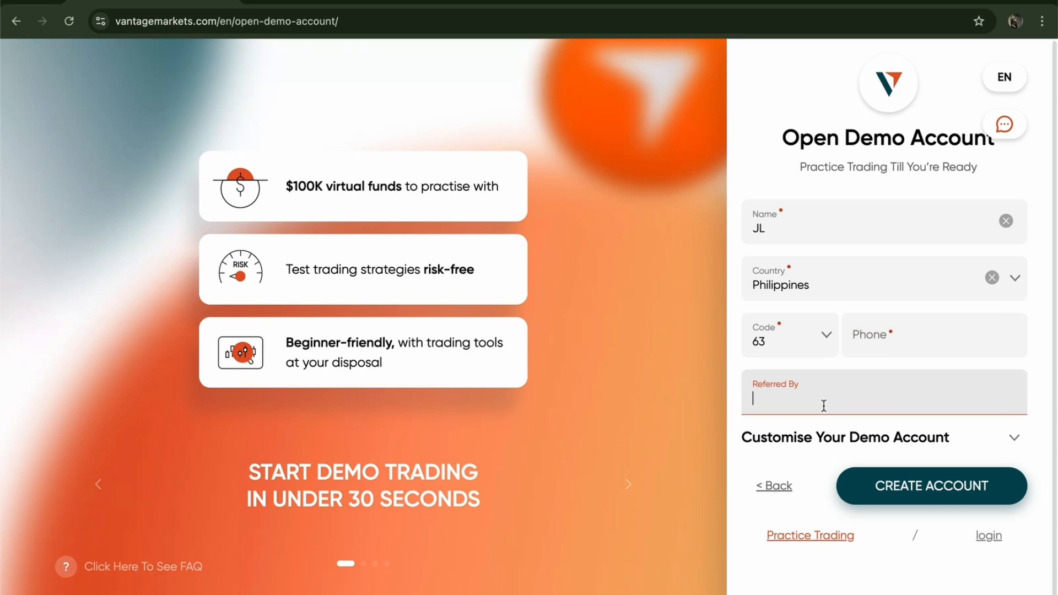
pyautogui.click(931, 486)
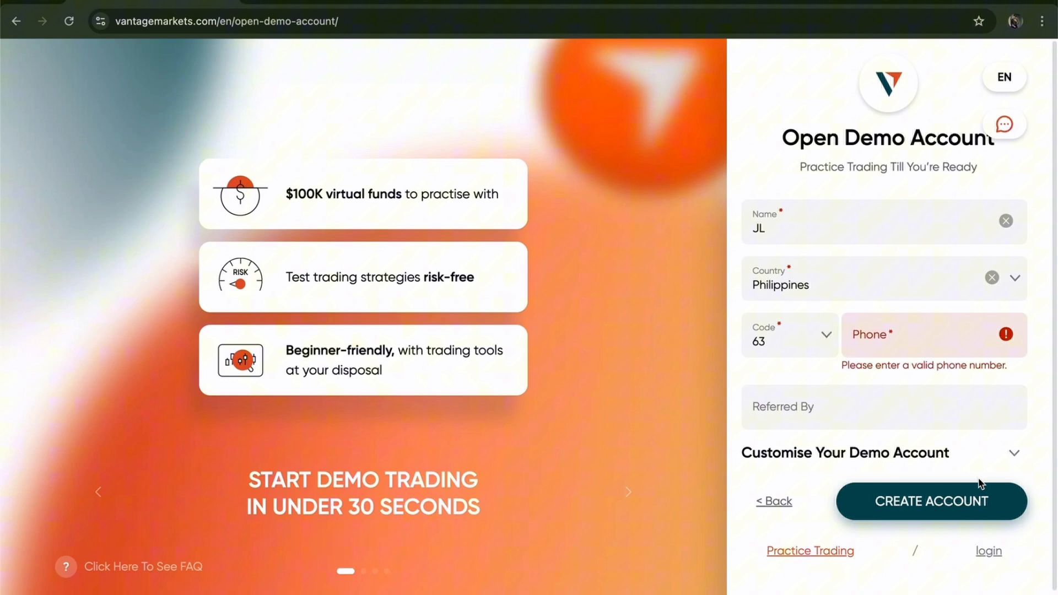
pyautogui.click(925, 337)
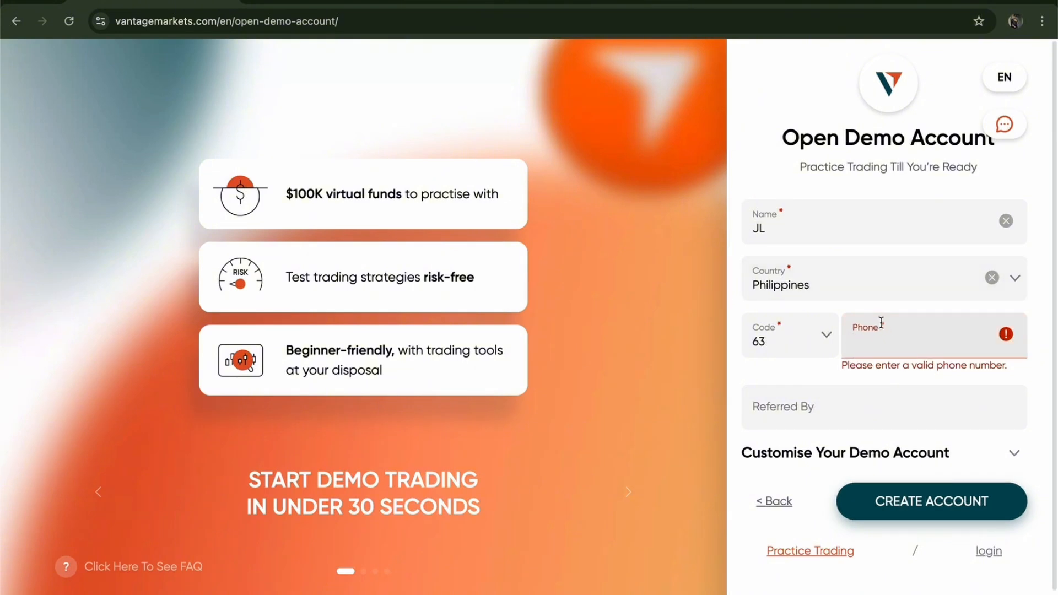
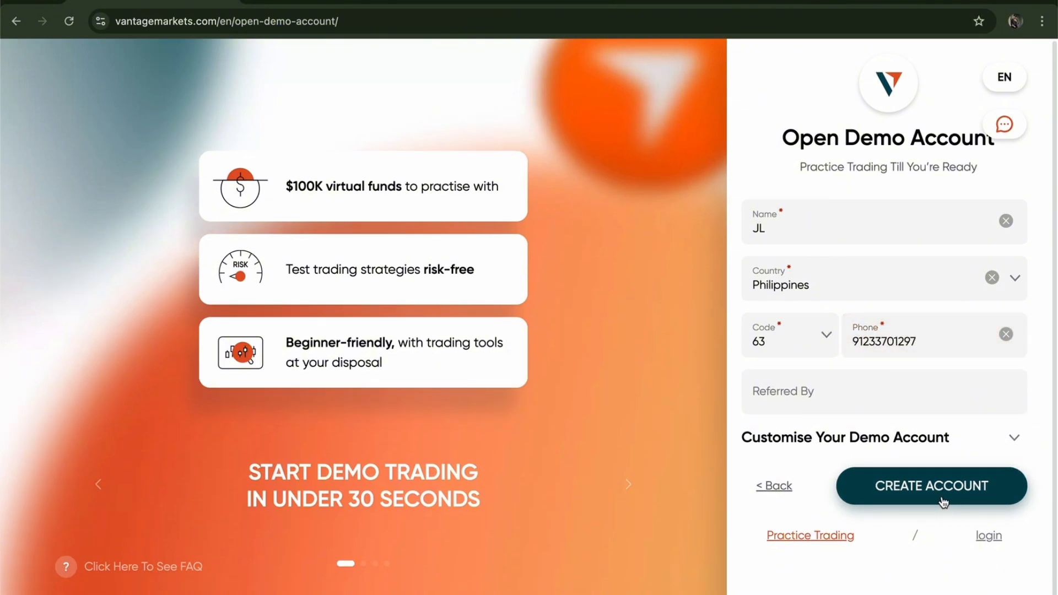
pyautogui.click(932, 486)
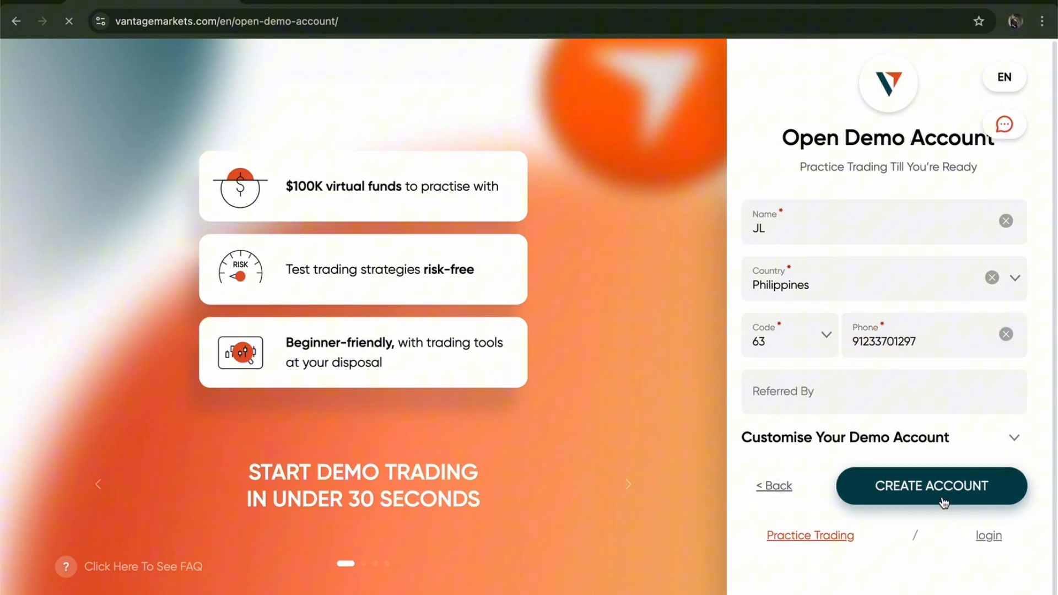
pyautogui.click(931, 486)
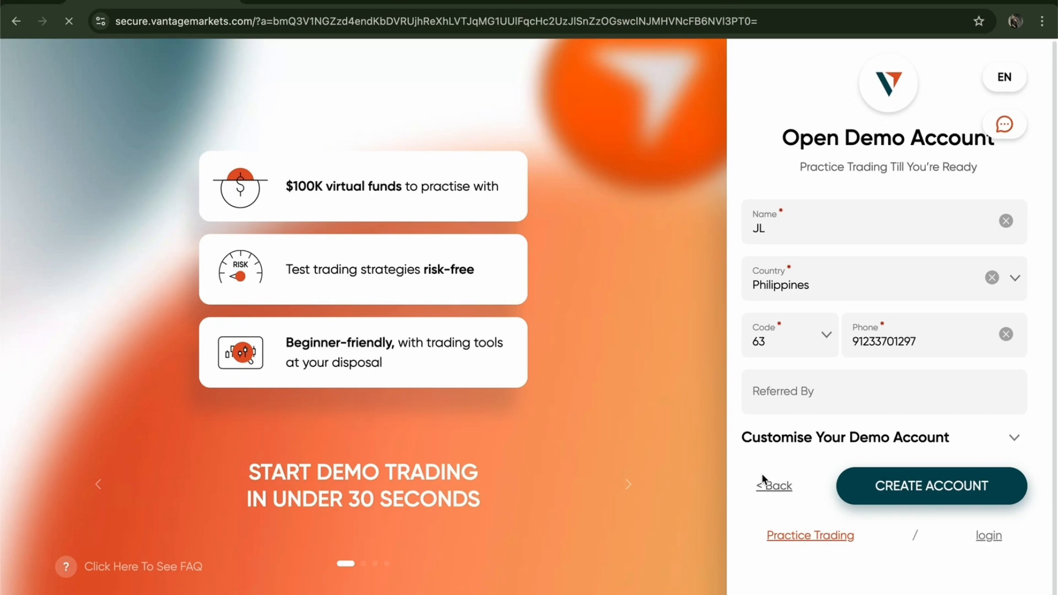
# Step: Wait for the congratulations page showing the 30-Day Demo MT4 login, server and expiry
pyautogui.click(932, 486)
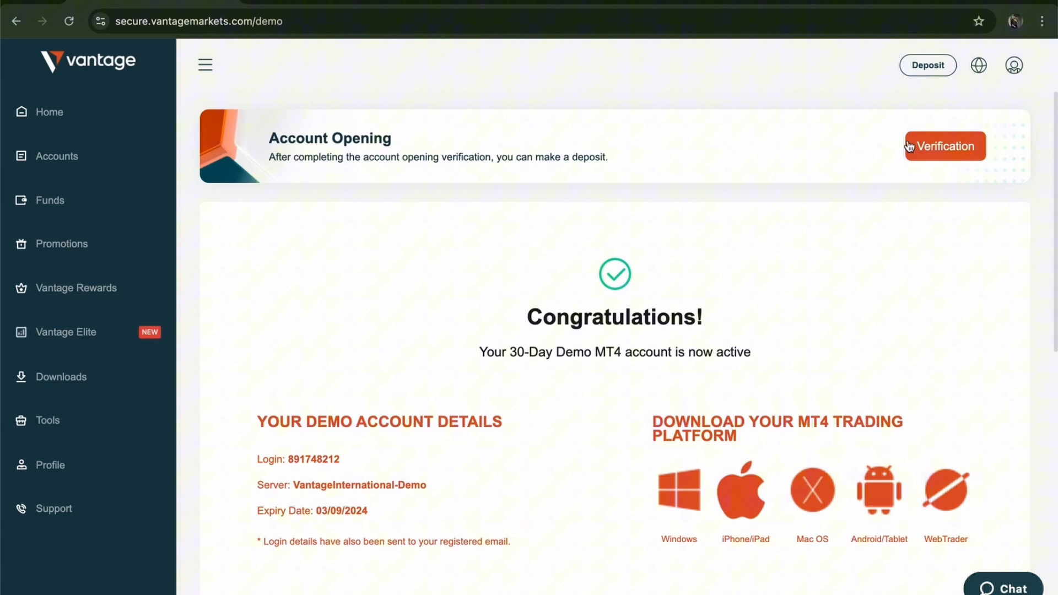
pyautogui.moveTo(924, 72)
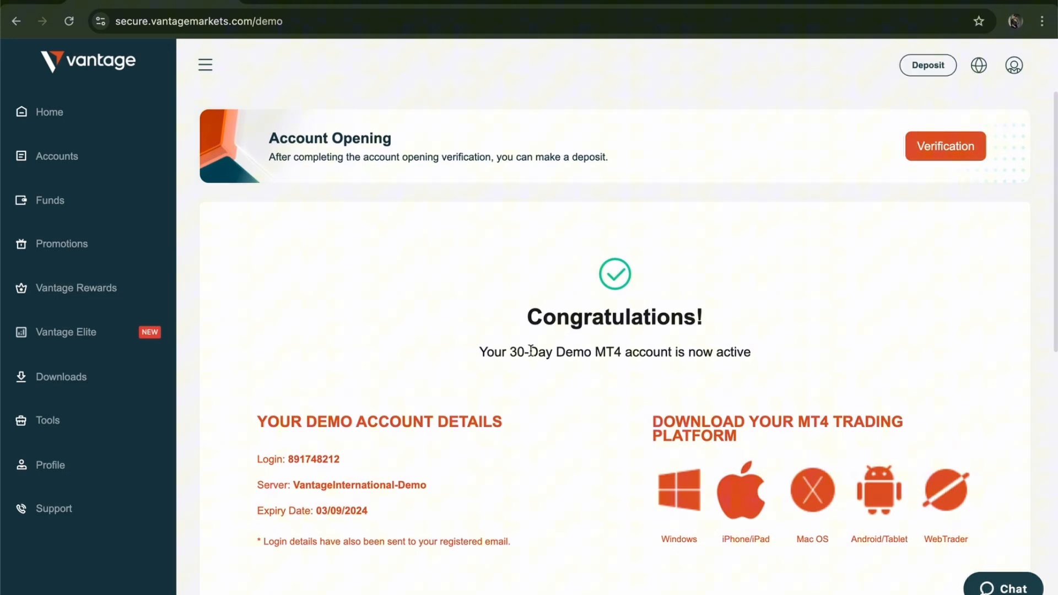
pyautogui.moveTo(357, 310)
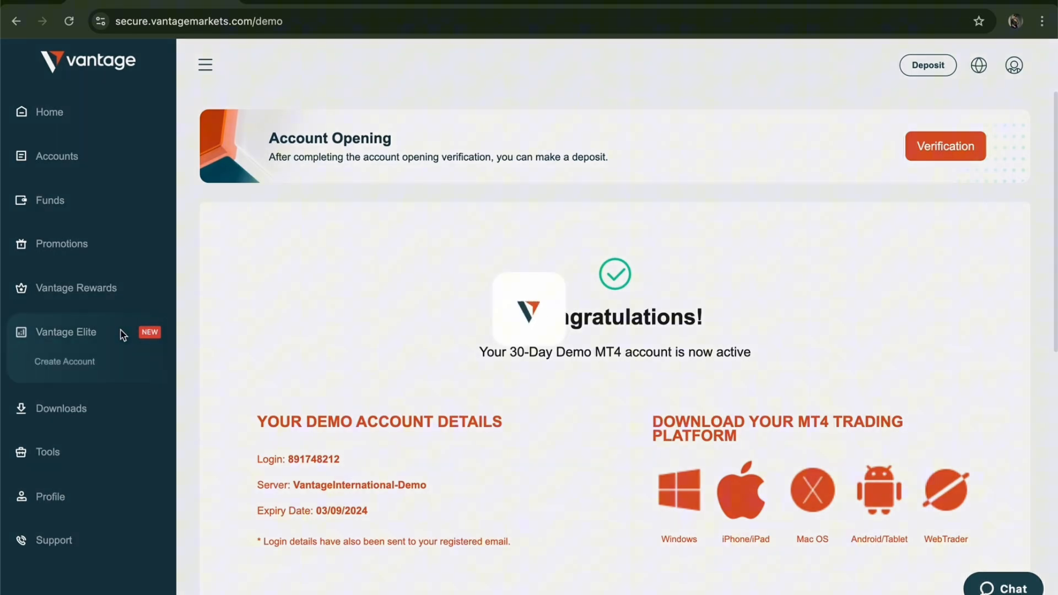
# Step: Go from portal Home to the Funds deposit page and close the credit bonus popup
pyautogui.click(64, 361)
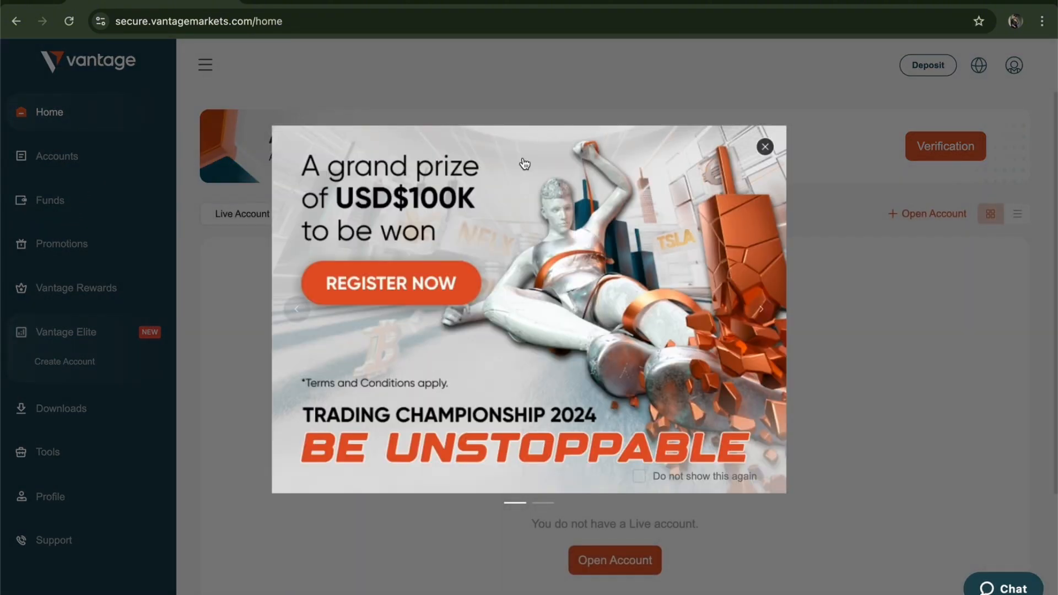
pyautogui.click(764, 146)
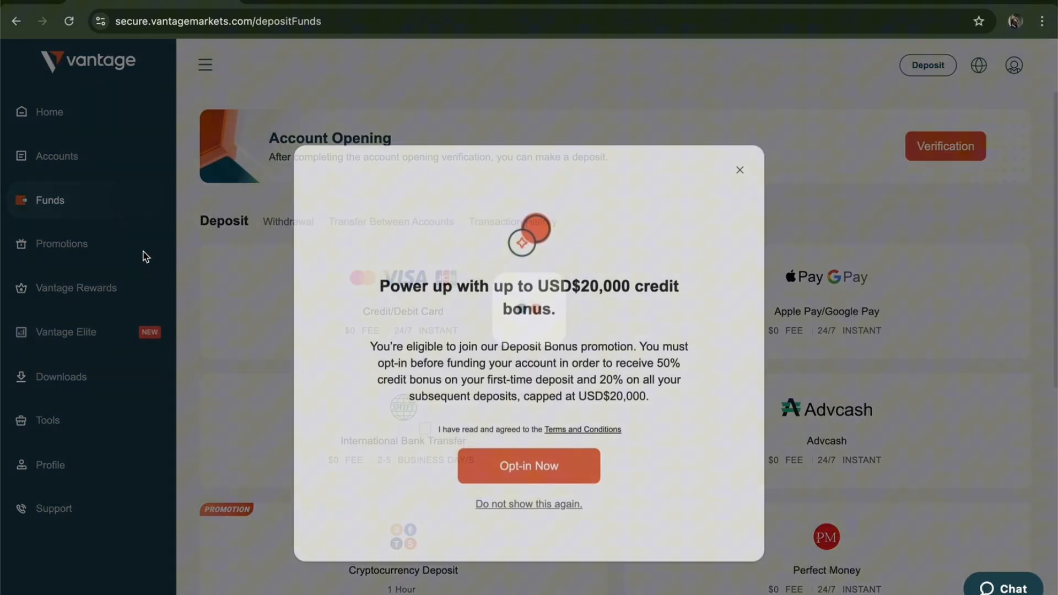
pyautogui.click(739, 170)
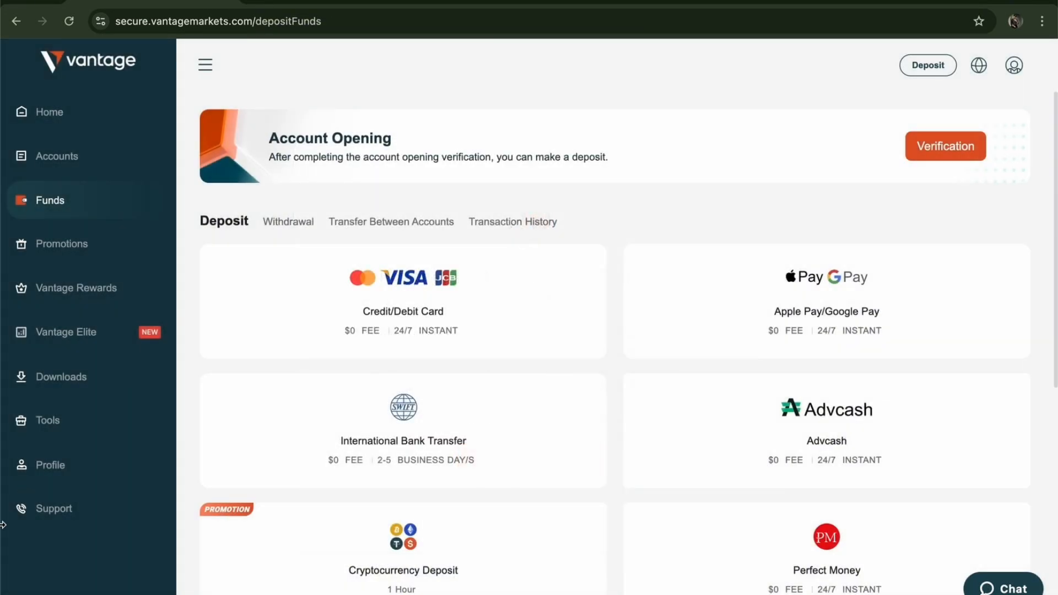